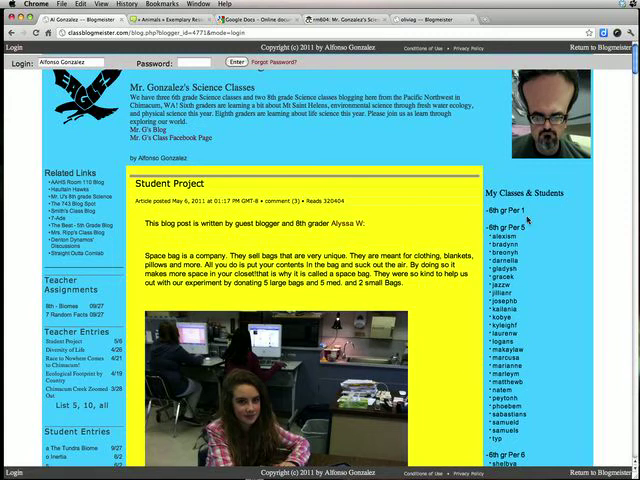
Scroll down the My Classes & Students sidebar to a student under 8th gr Per 4
scroll(down, 3)
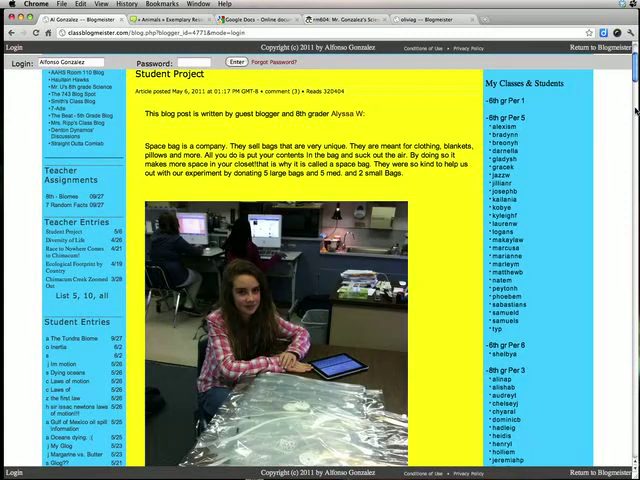
scroll(down, 3)
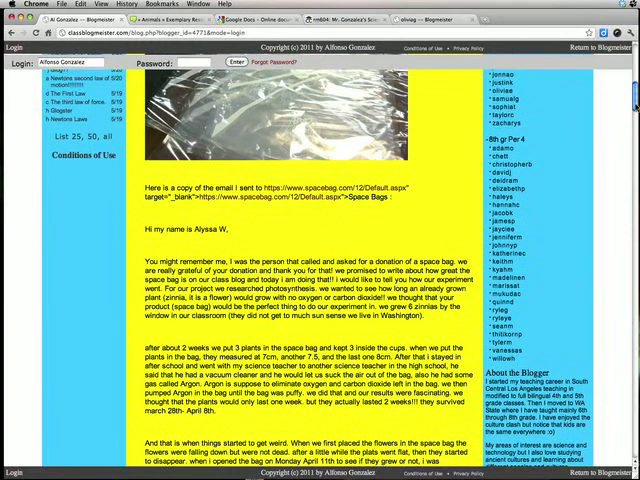
scroll(down, 3)
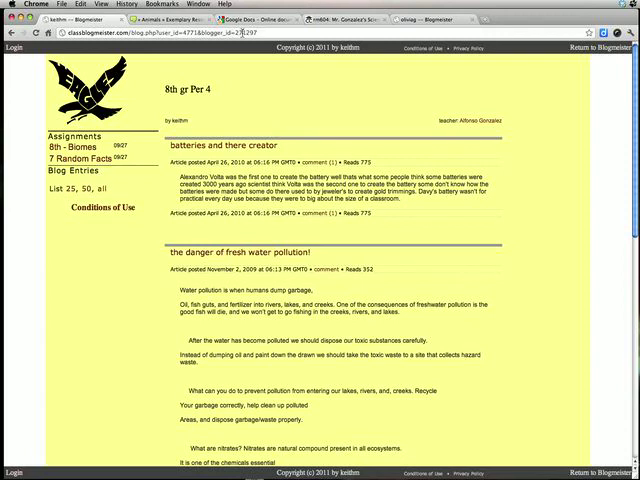
Select the blog's web address in the address bar for copying
click(160, 31)
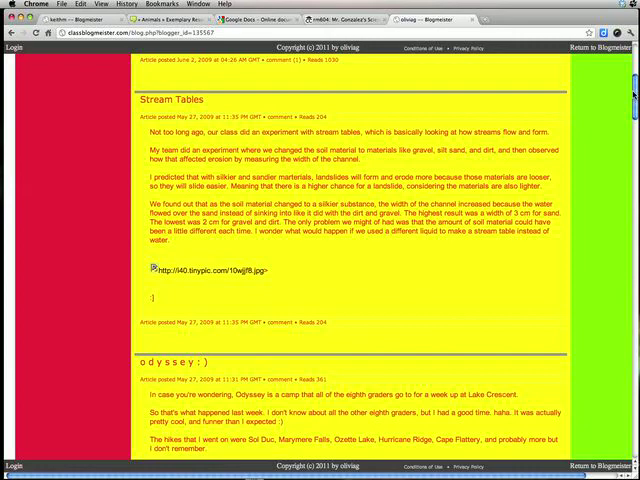
scroll(down, 3)
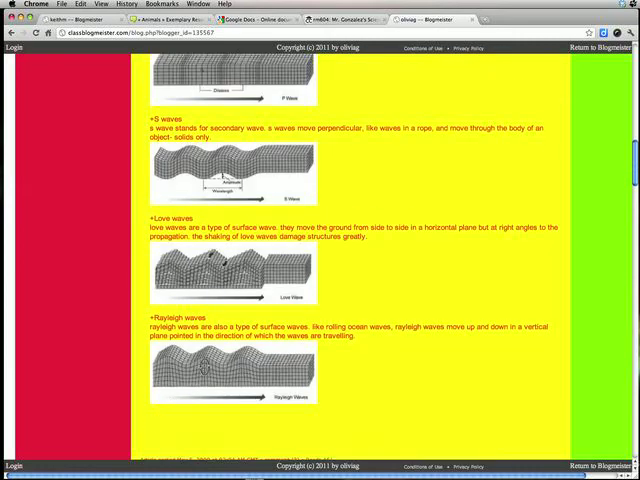
scroll(down, 3)
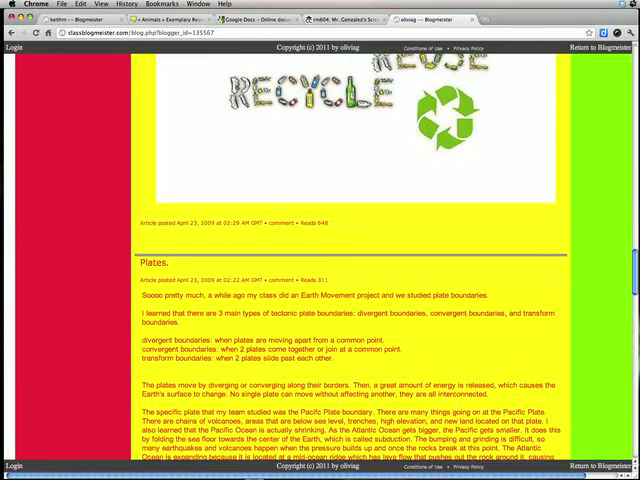
scroll(down, 3)
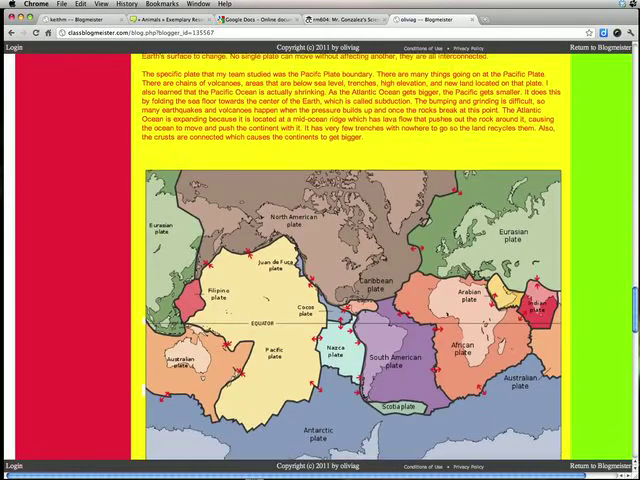
scroll(down, 3)
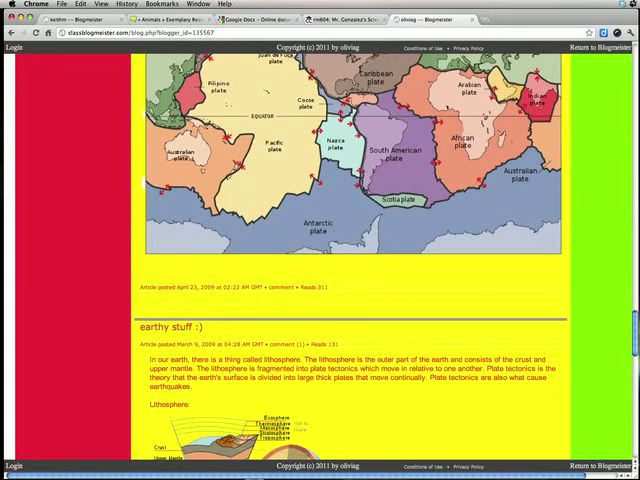
scroll(down, 3)
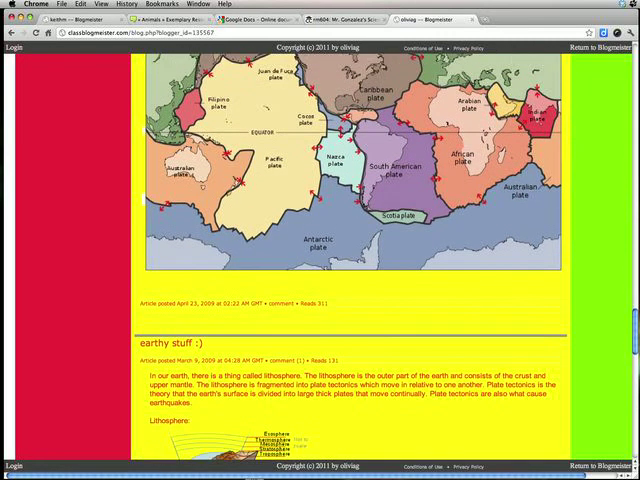
scroll(down, 3)
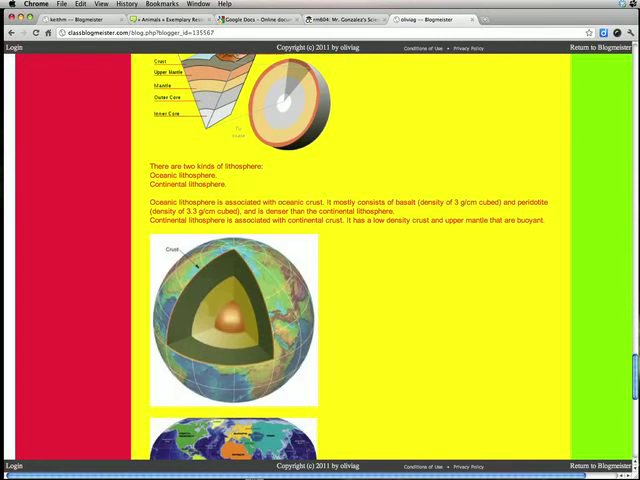
scroll(down, 3)
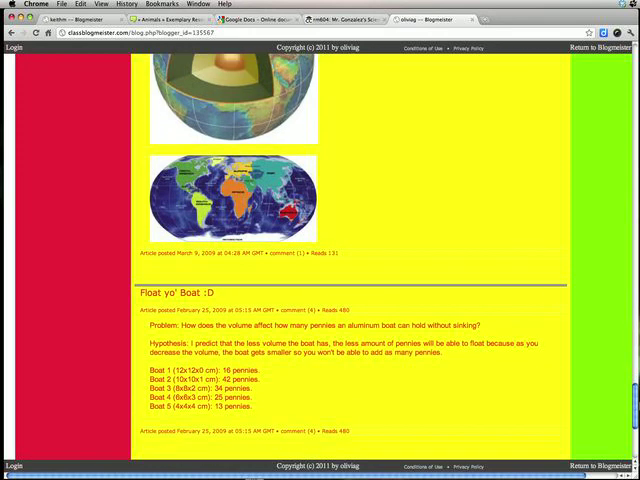
scroll(down, 3)
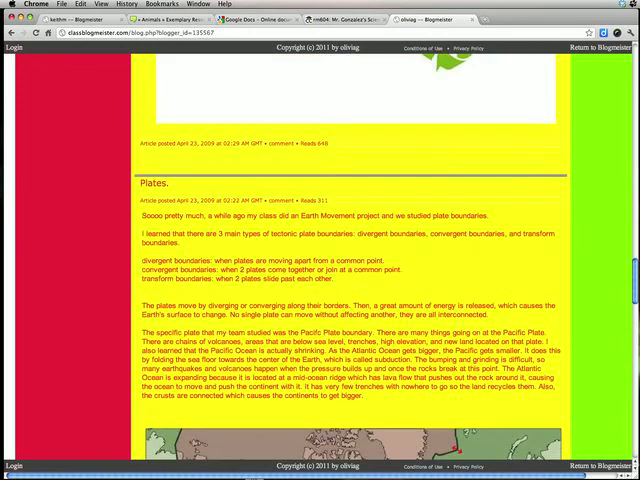
scroll(down, 3)
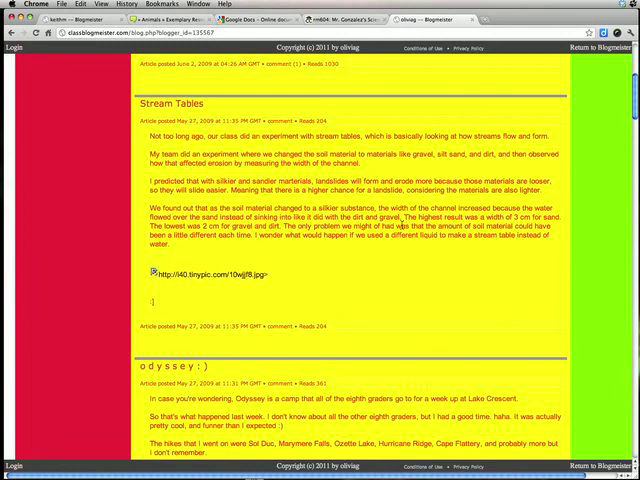
click(283, 323)
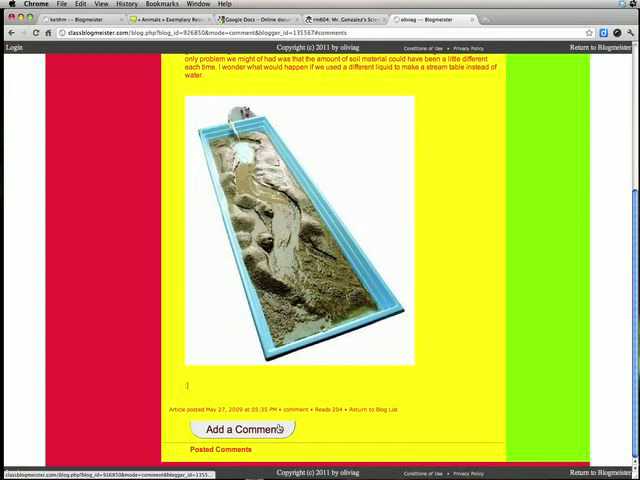
click(242, 429)
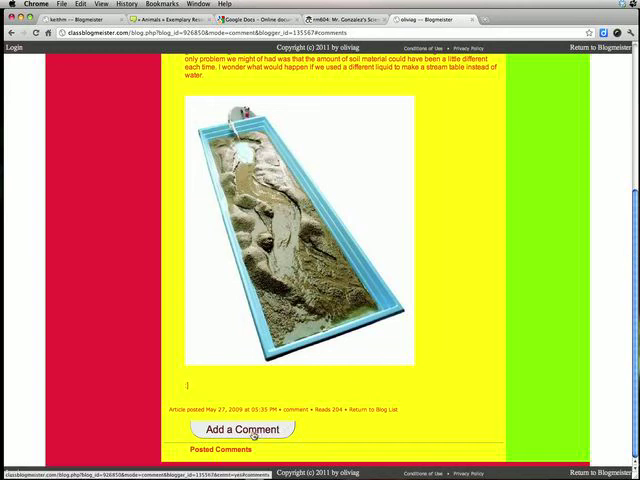
click(240, 428)
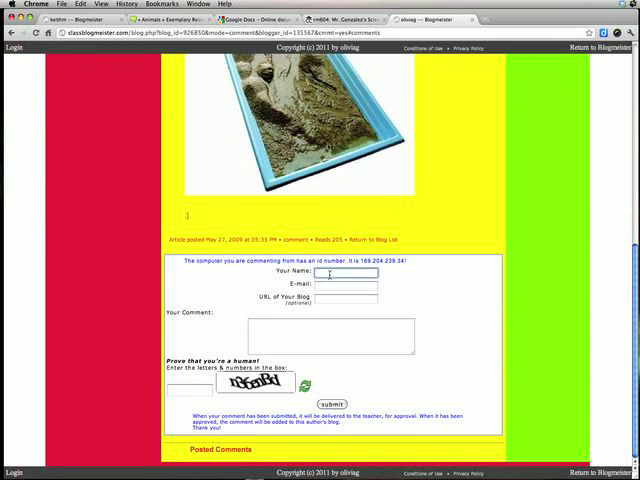
text(keith)
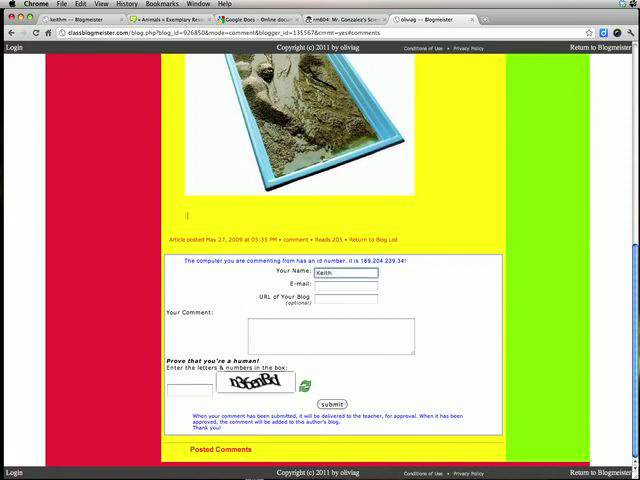
click(347, 285)
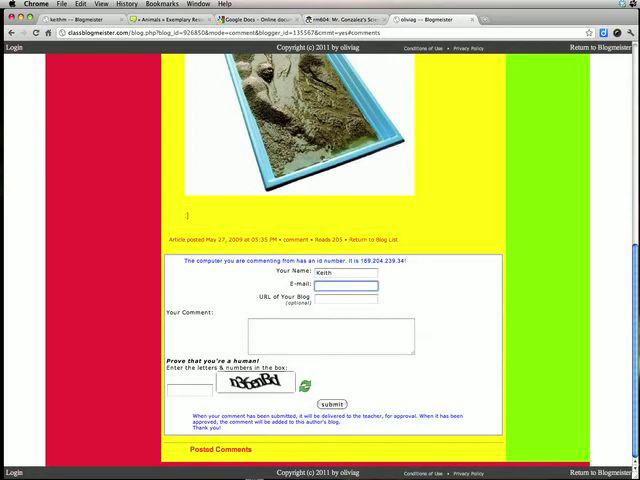
click(347, 300)
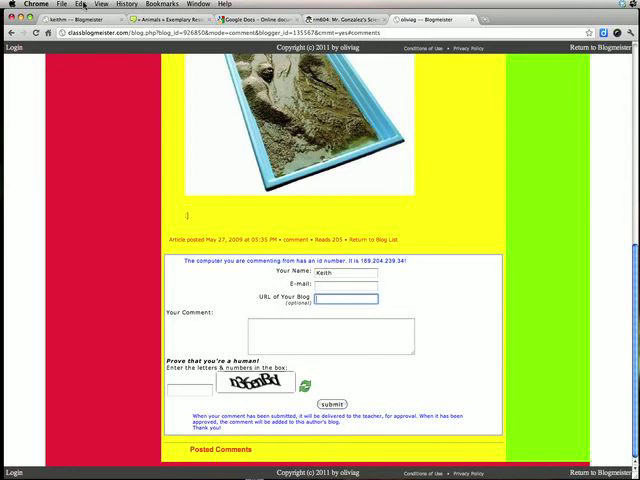
click(76, 4)
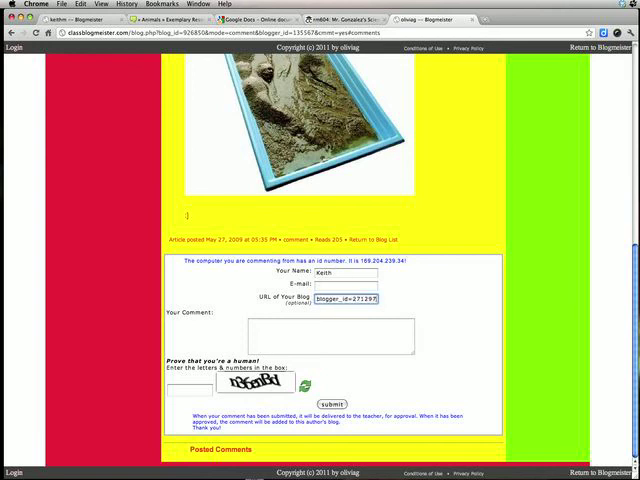
text(http://classblogmeister.com)
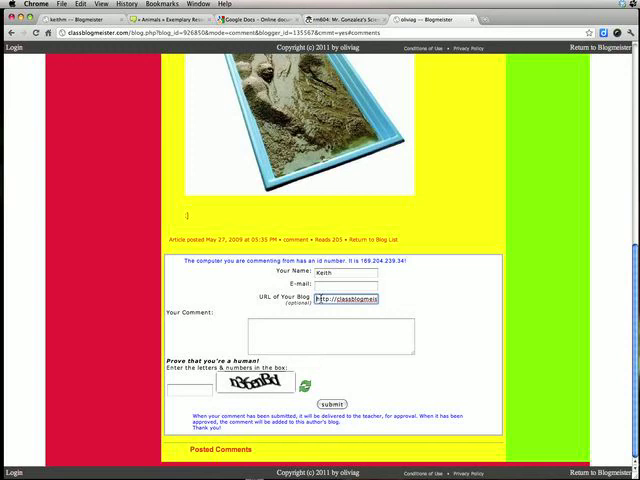
click(315, 338)
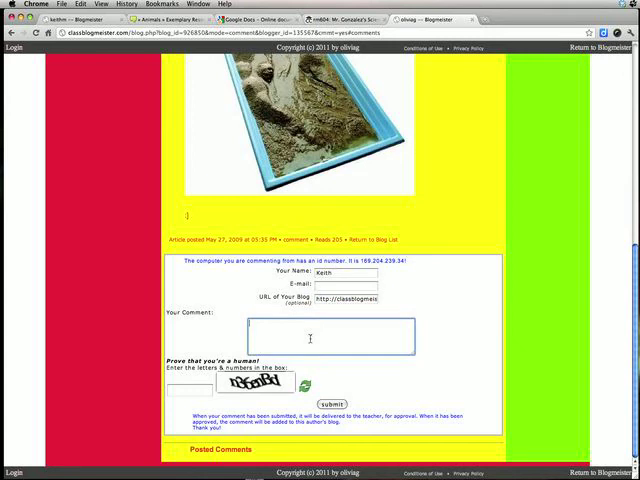
Type 'Hi Olivia,' about modelling natural phenomena, praising her picture and experiments
text(Hi Olivia,)
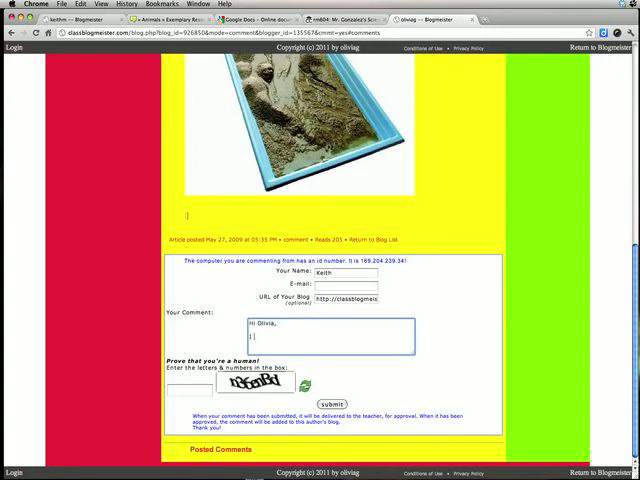
text(I am interested in stream tables because I think)
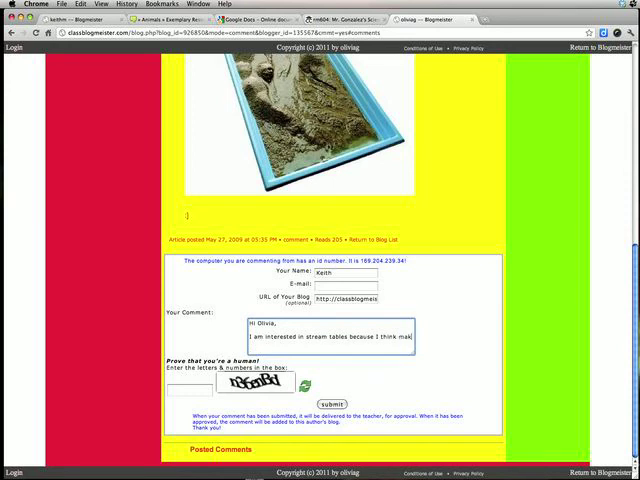
text(making models of)
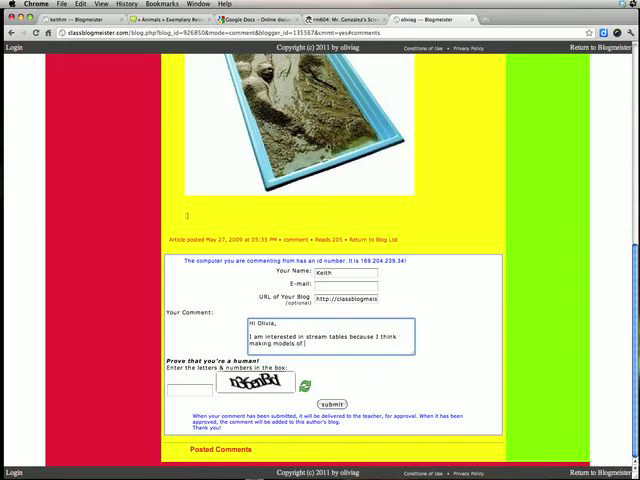
text(natural)
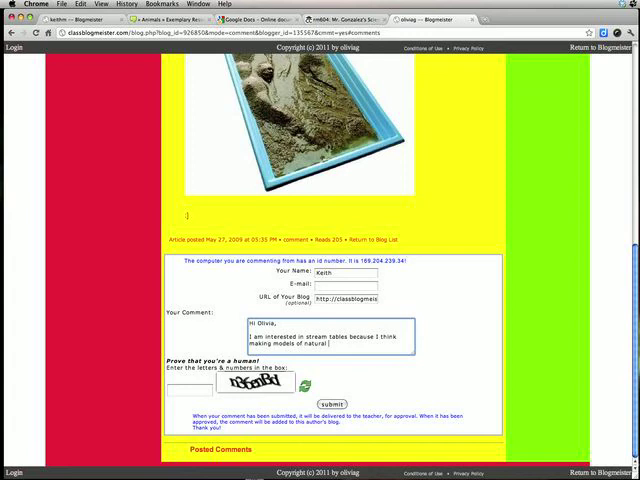
text(phenomen)
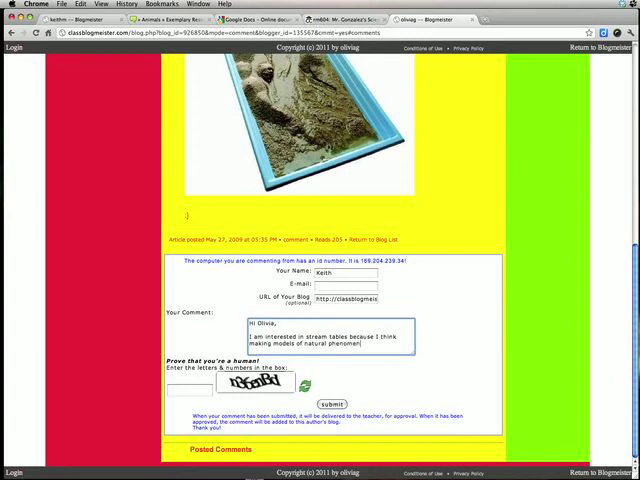
text(a)
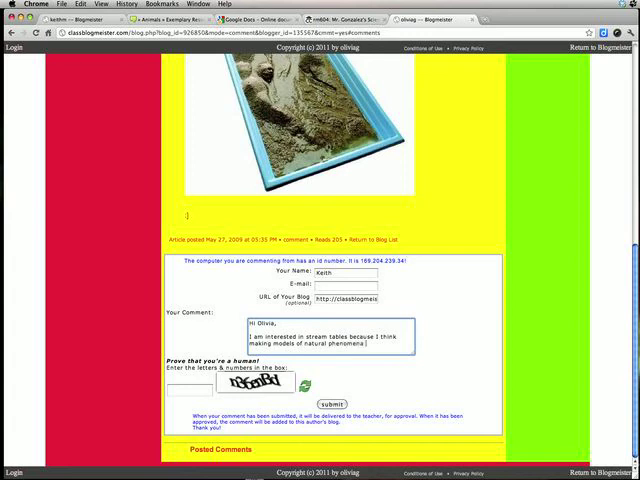
text(is a great way)
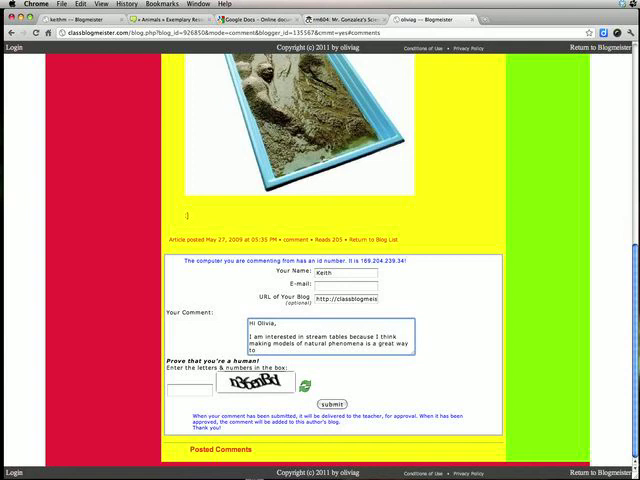
text(to learn how nature)
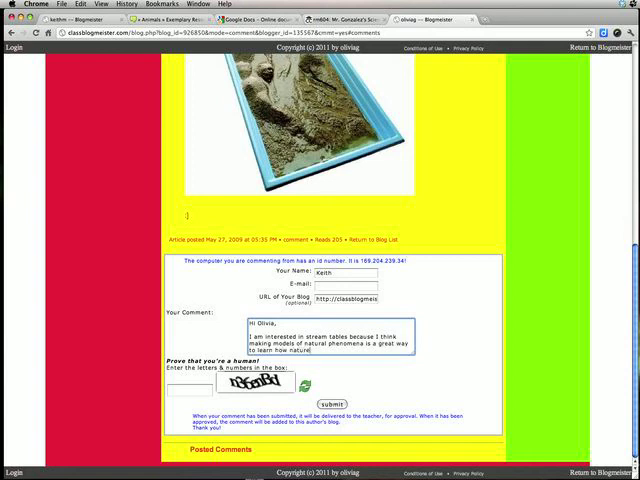
text(works!)
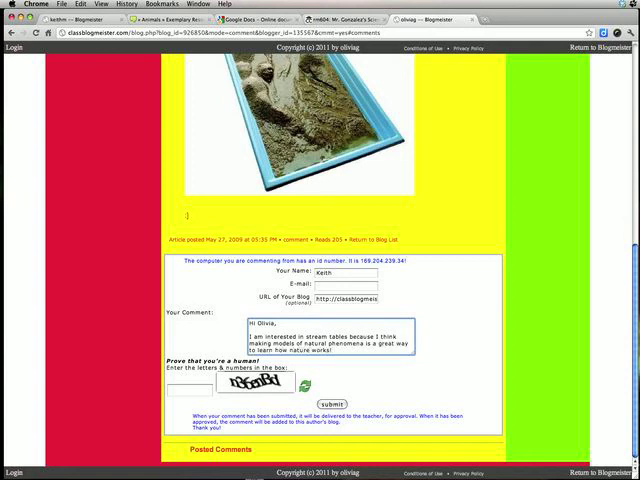
text(And I love streams)
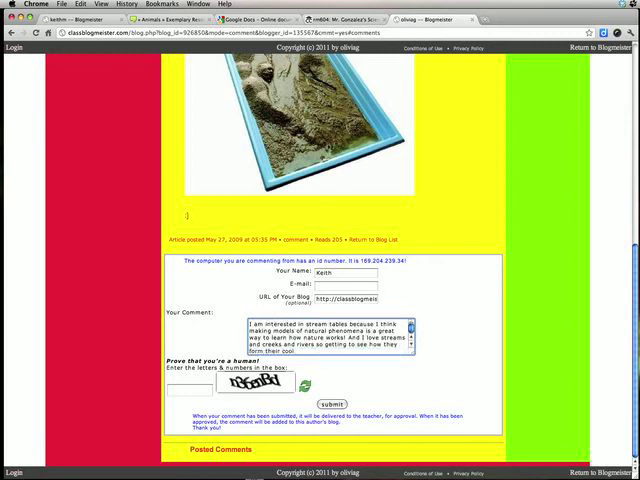
text(twi)
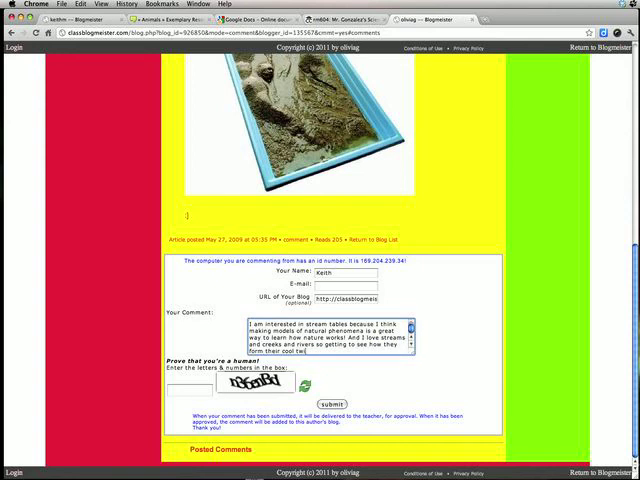
text(twists and turns)
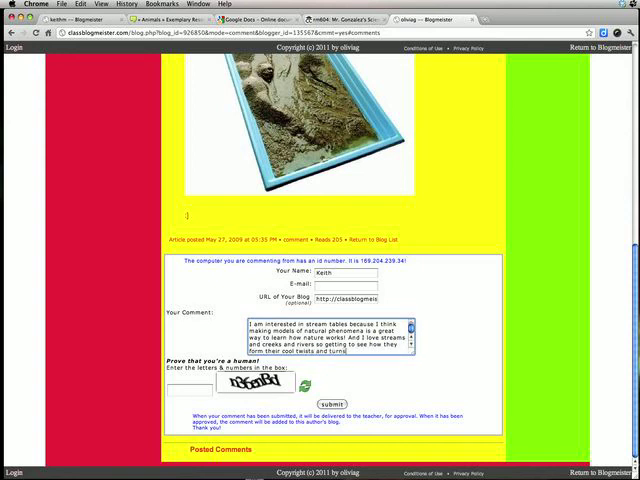
text(as water flows)
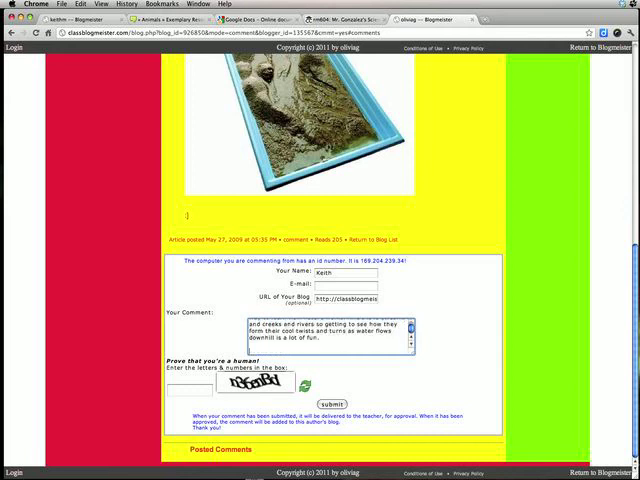
text(Nice picture and it sounds like you learned a lot from your)
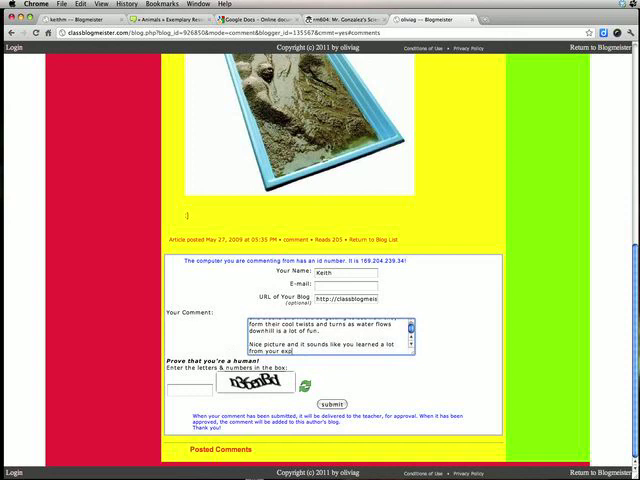
text(experiments. Have fun!)
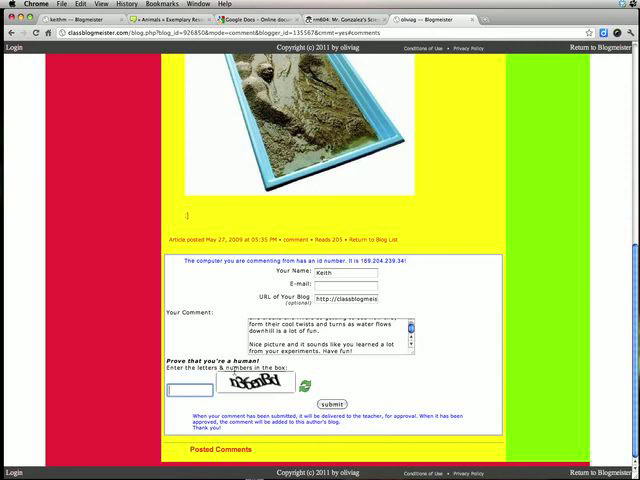
Enter the captcha code and submit the comment for teacher approval
text(n)
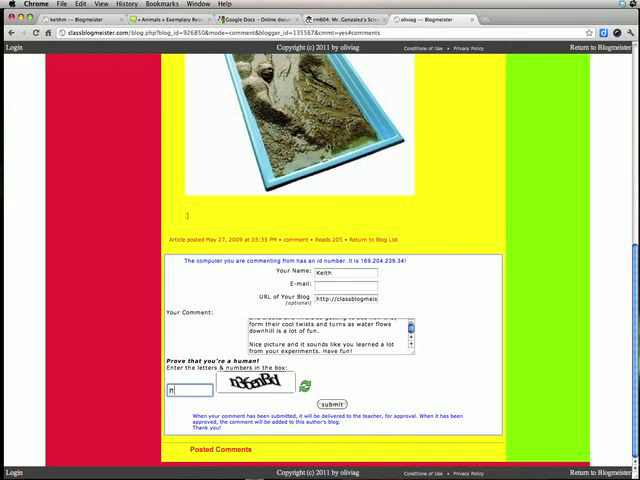
text(36)
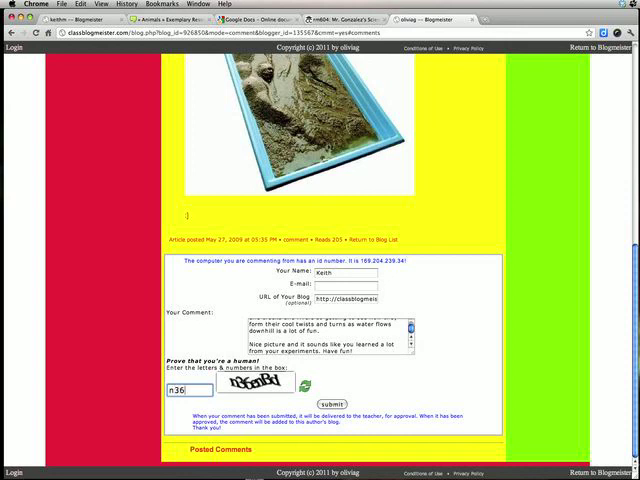
text(enB)
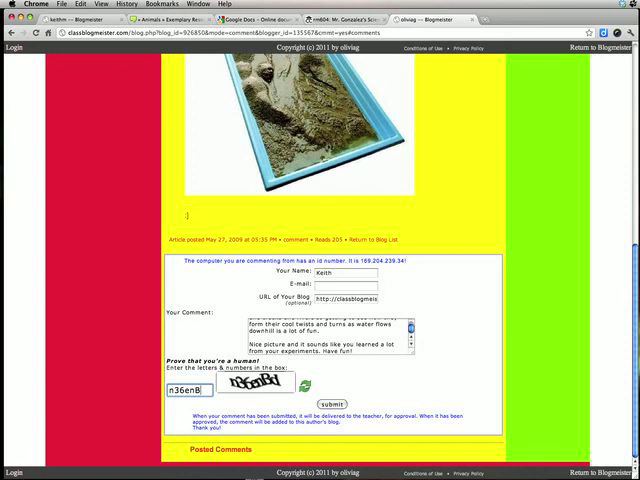
text(d)
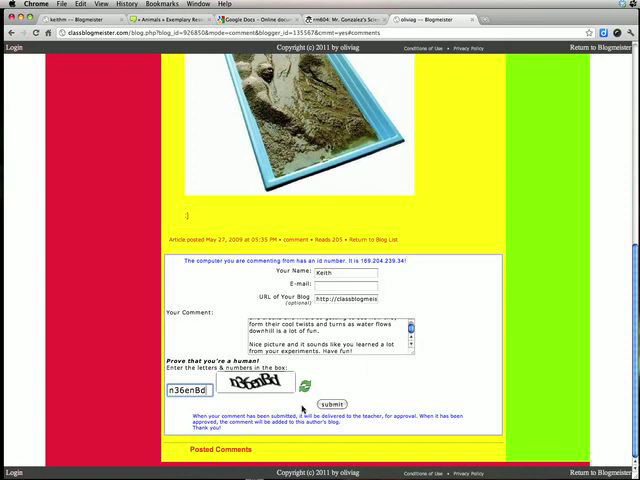
click(336, 402)
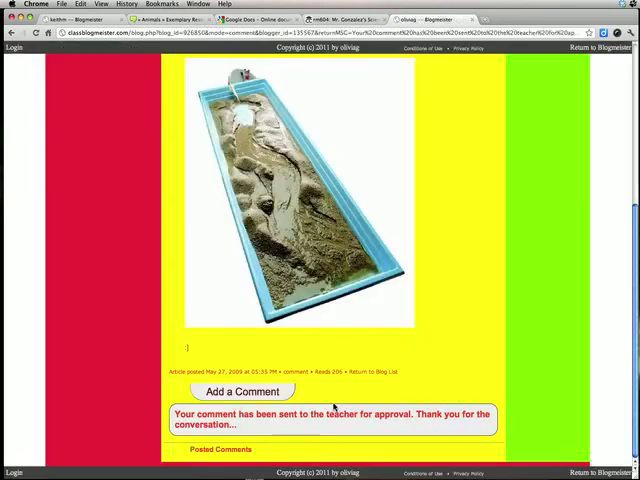
mouse_move(258, 434)
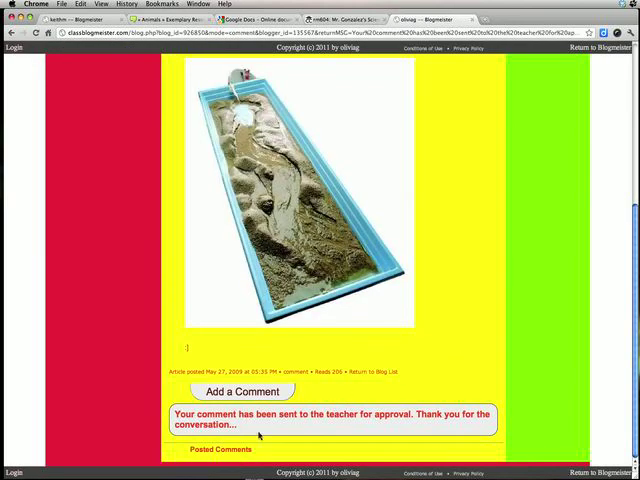
mouse_move(258, 424)
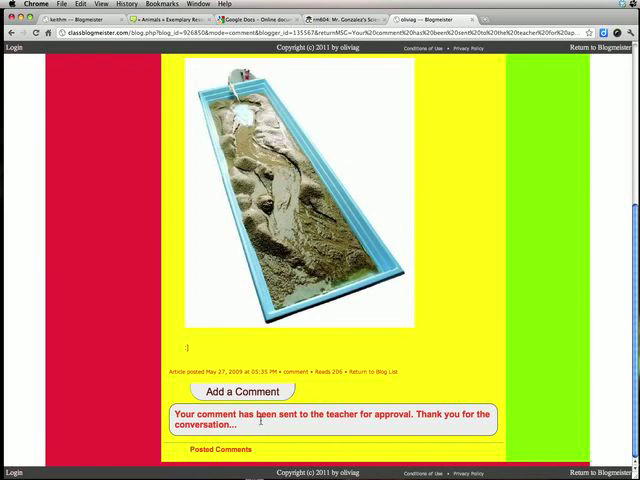